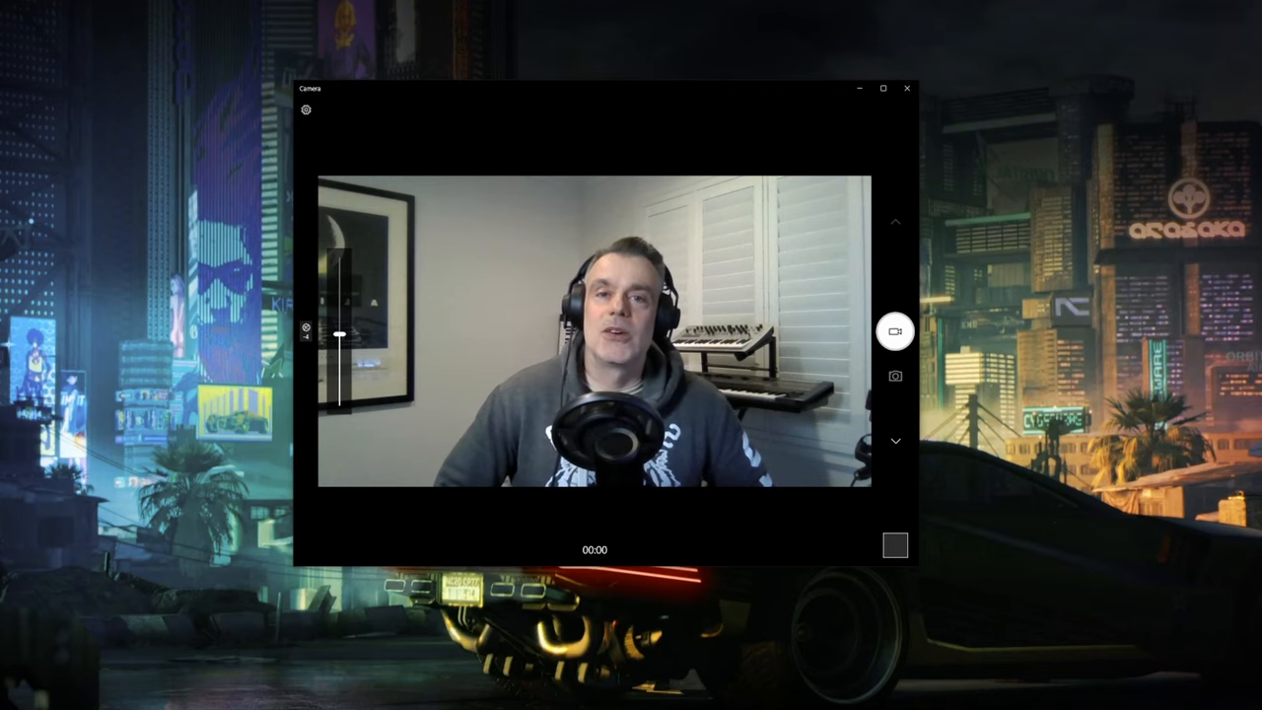
Step: Close the Camera app's live webcam preview to return to the desktop
click(905, 87)
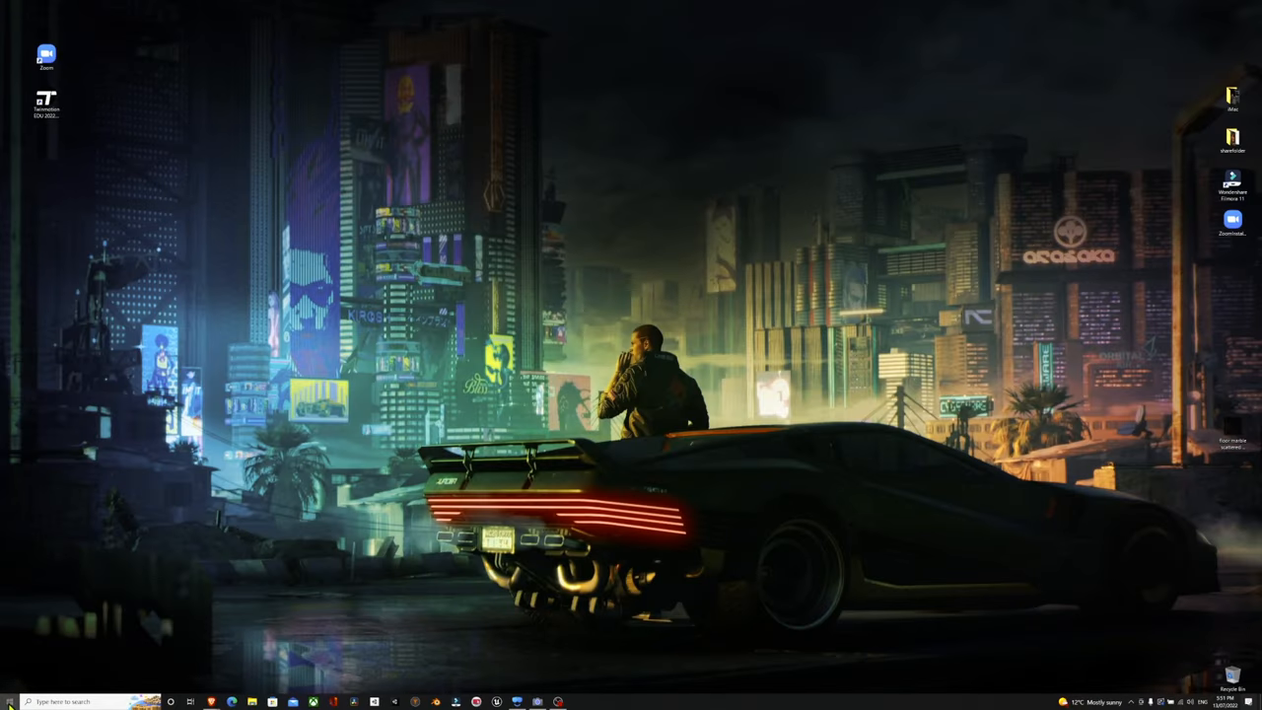
Step: Launch Windows Settings from the Start menu
click(9, 701)
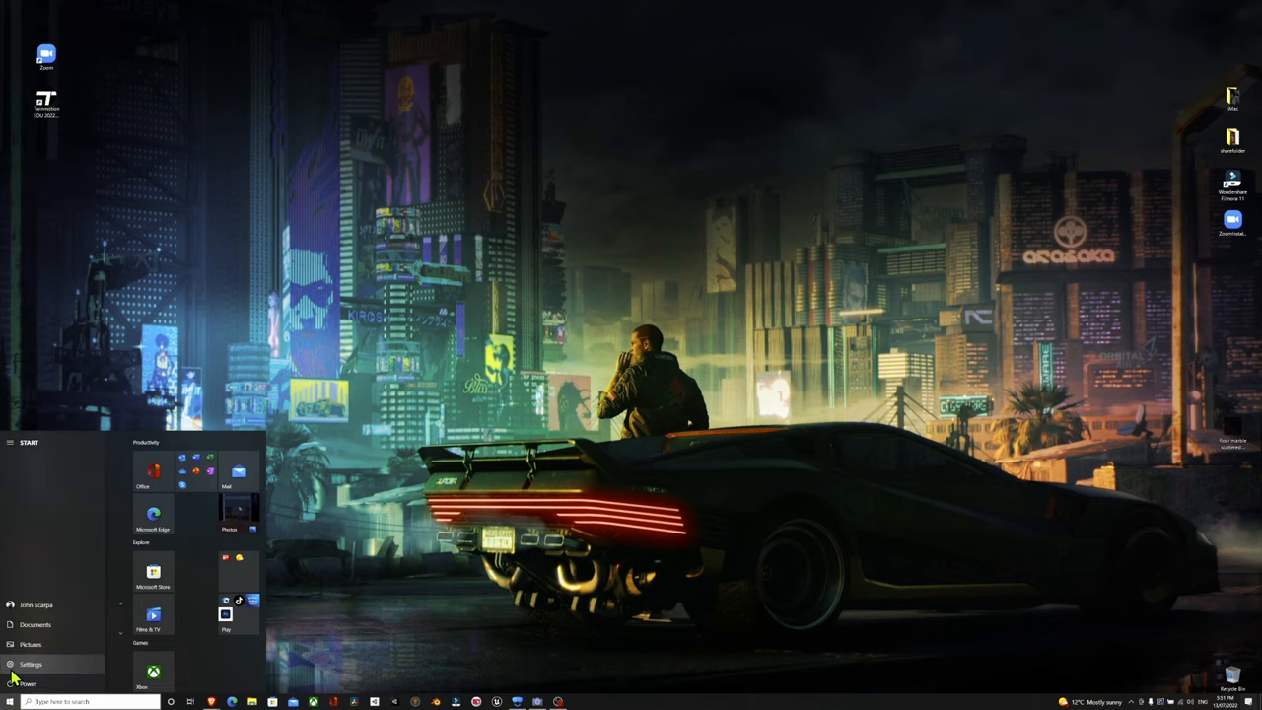
click(31, 664)
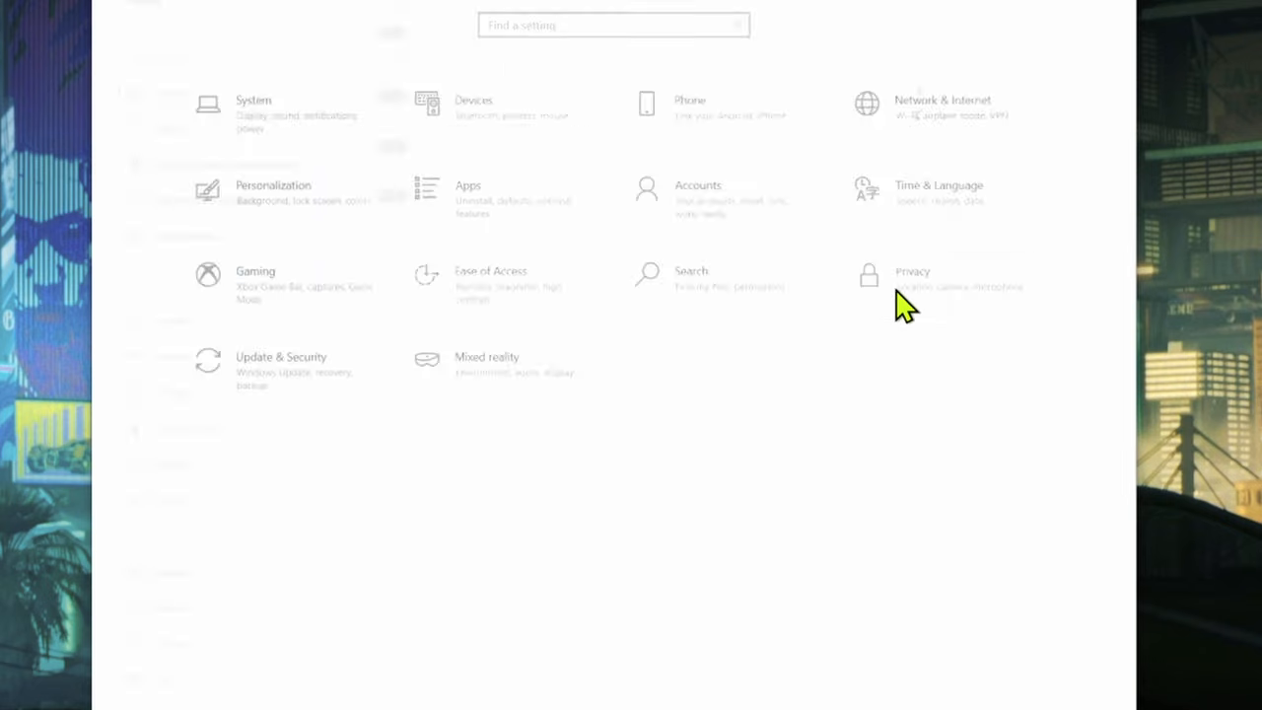
Step: Turn on camera access for the Camera app under Privacy > Camera
click(911, 271)
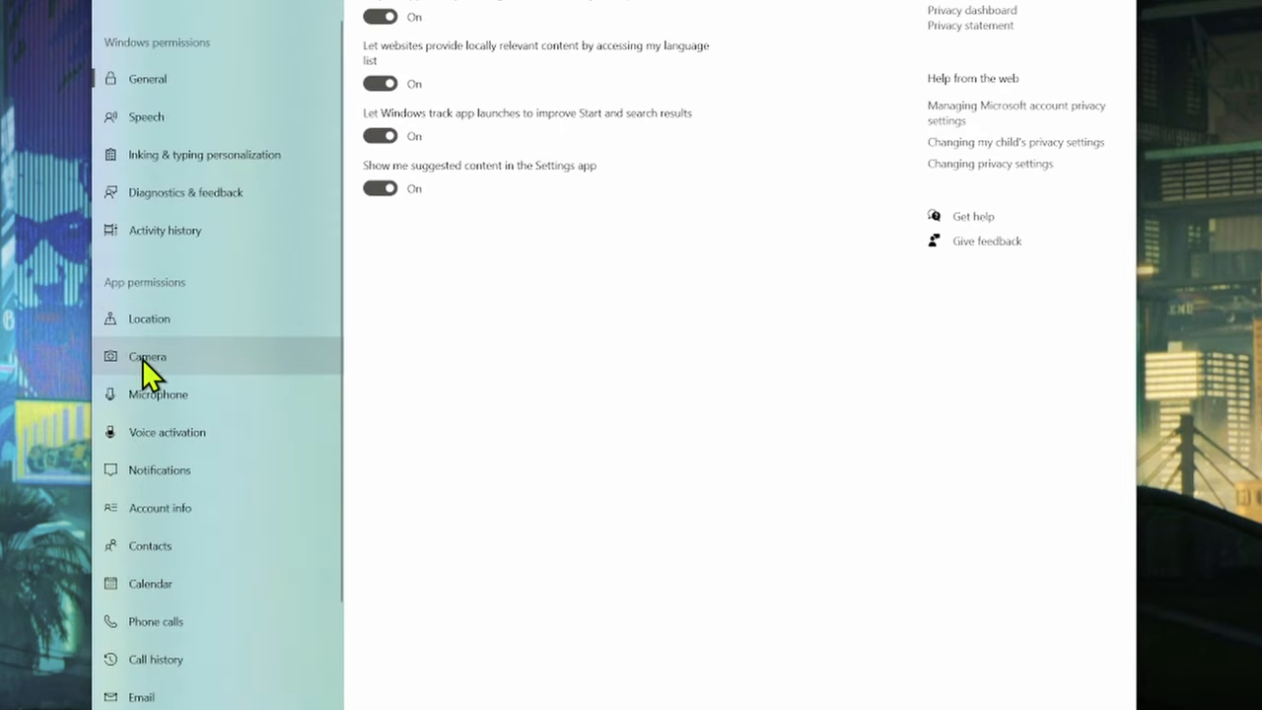
click(147, 356)
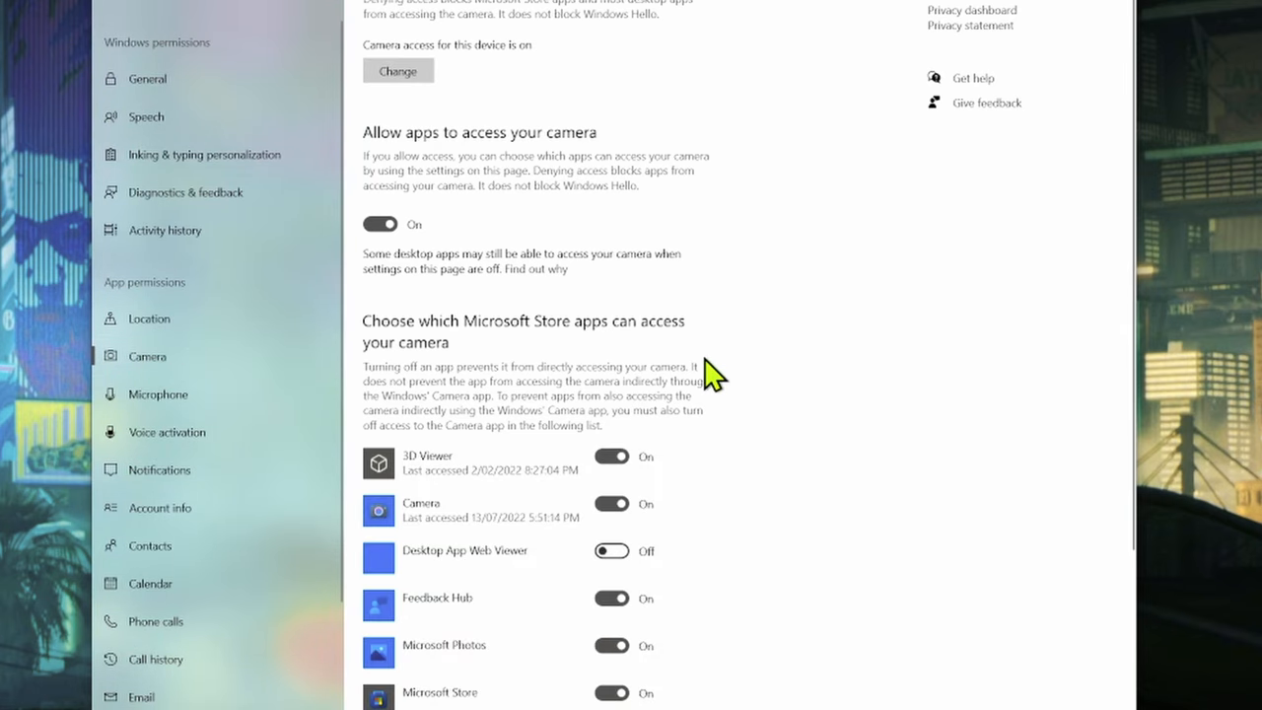
scroll(down, 3)
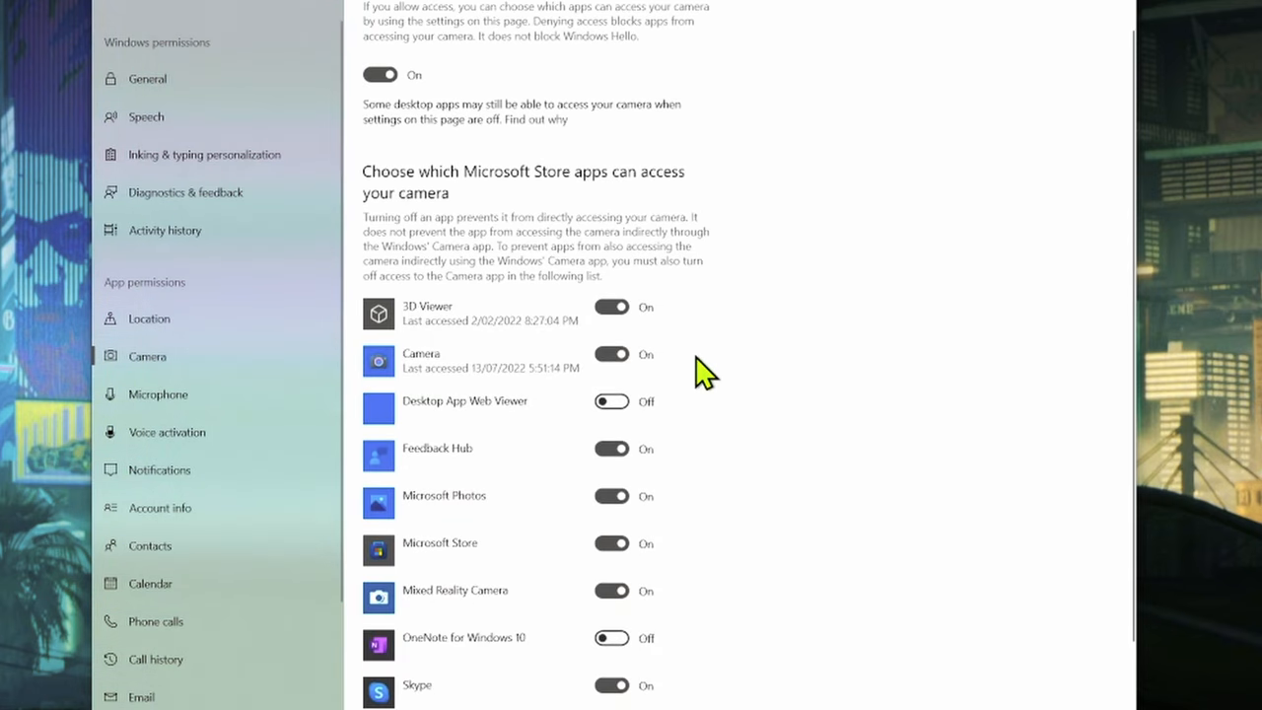
scroll(down, 3)
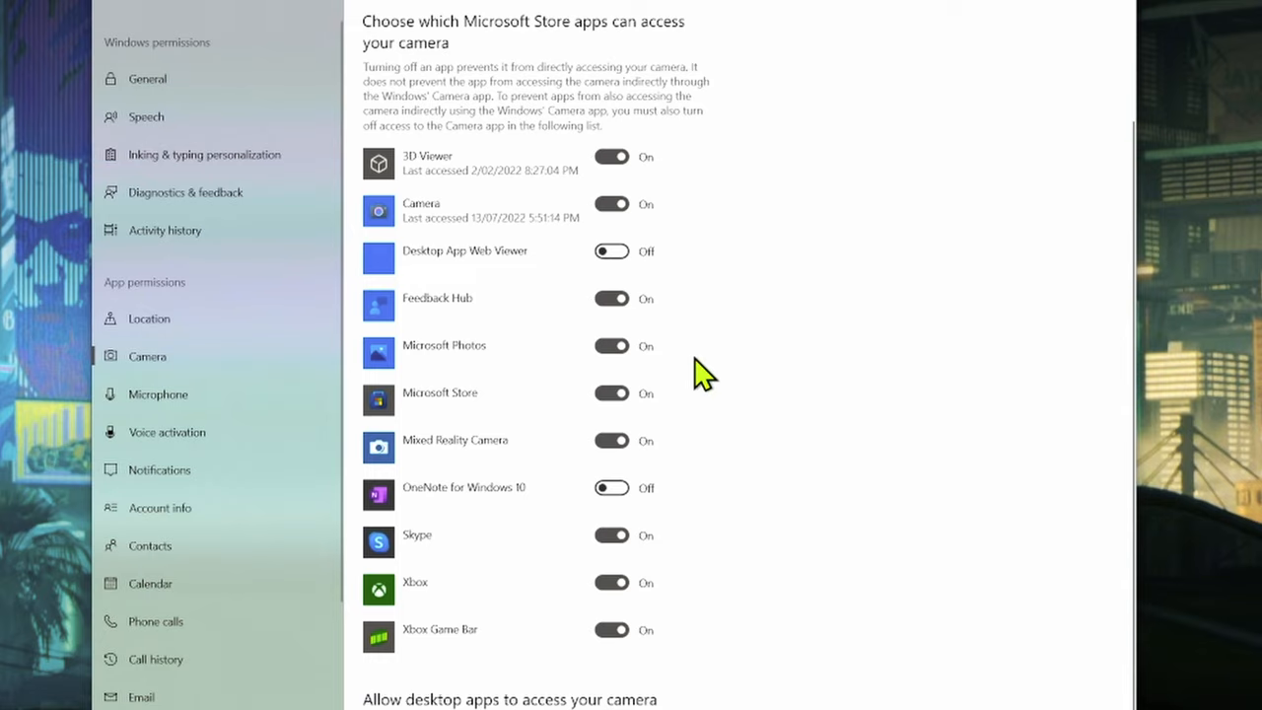
mouse_move(702, 379)
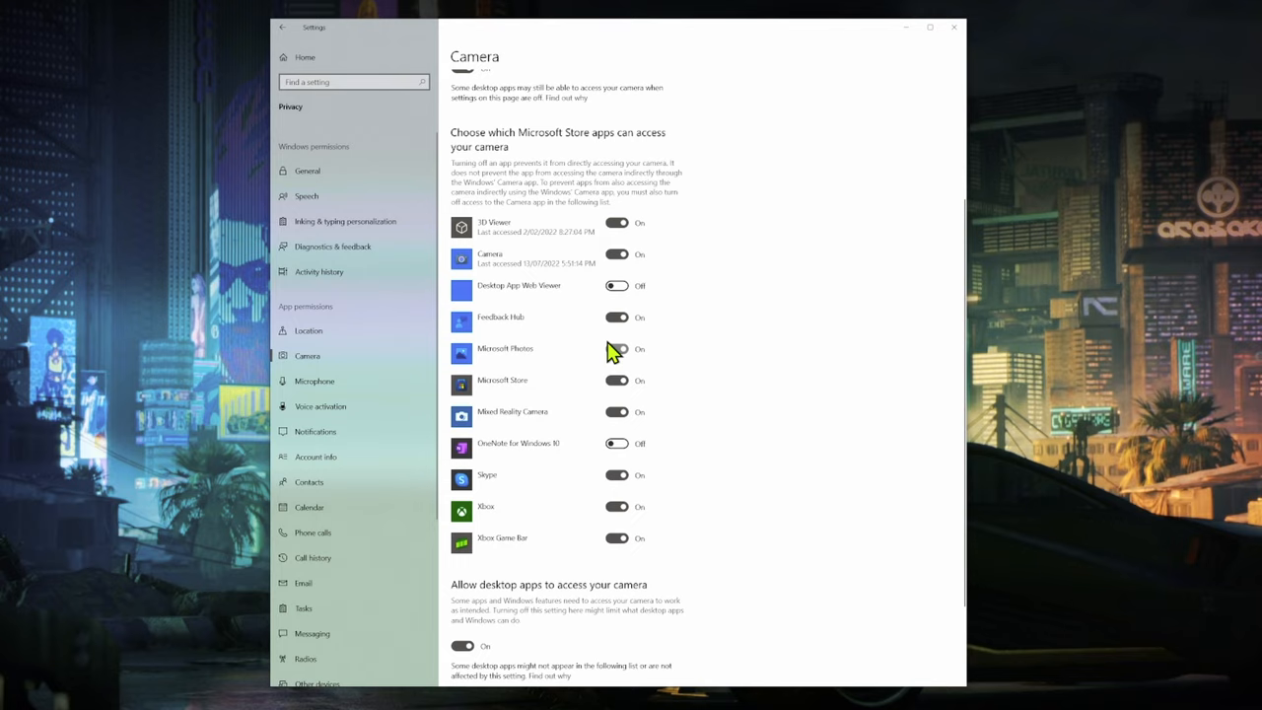
mouse_move(592, 276)
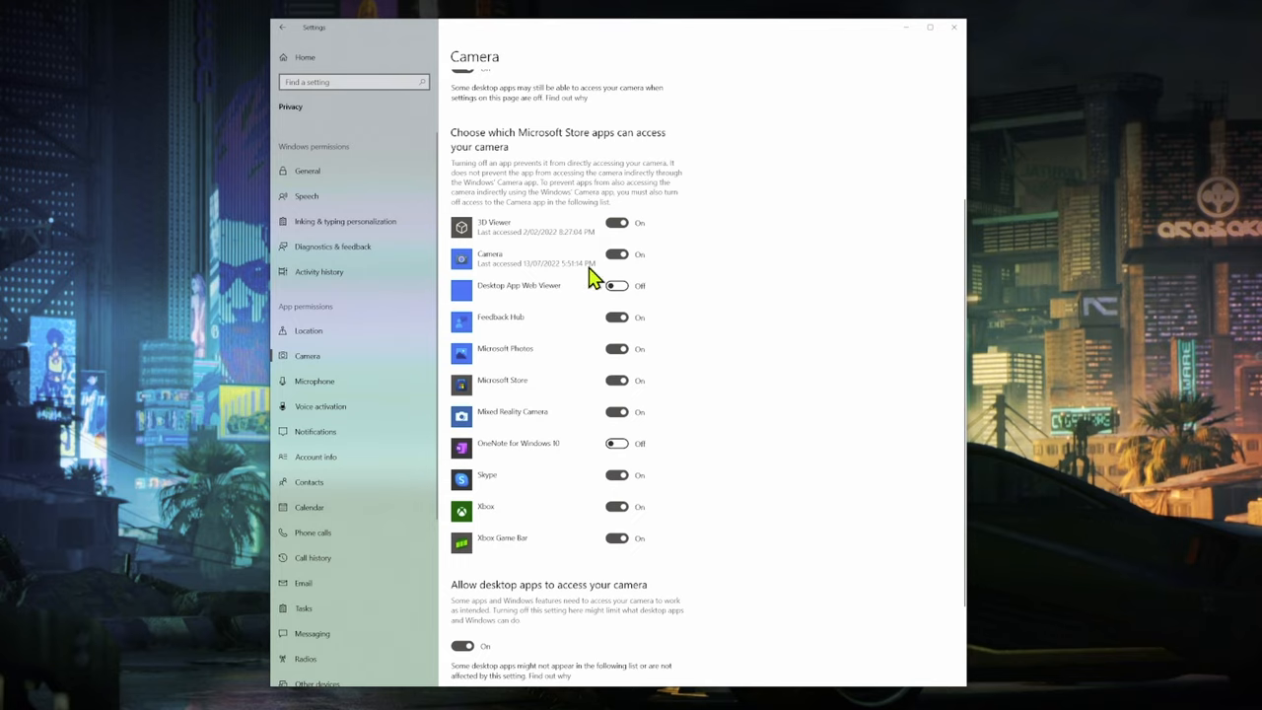
click(617, 255)
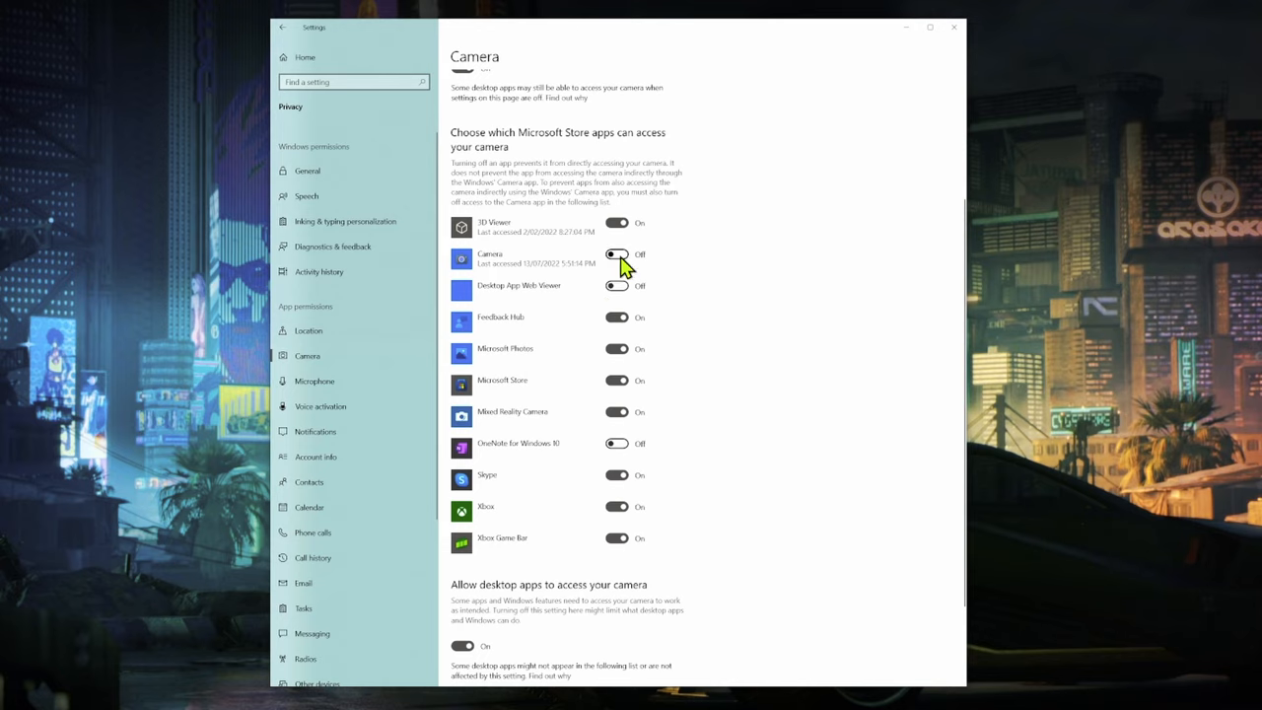
scroll(down, 3)
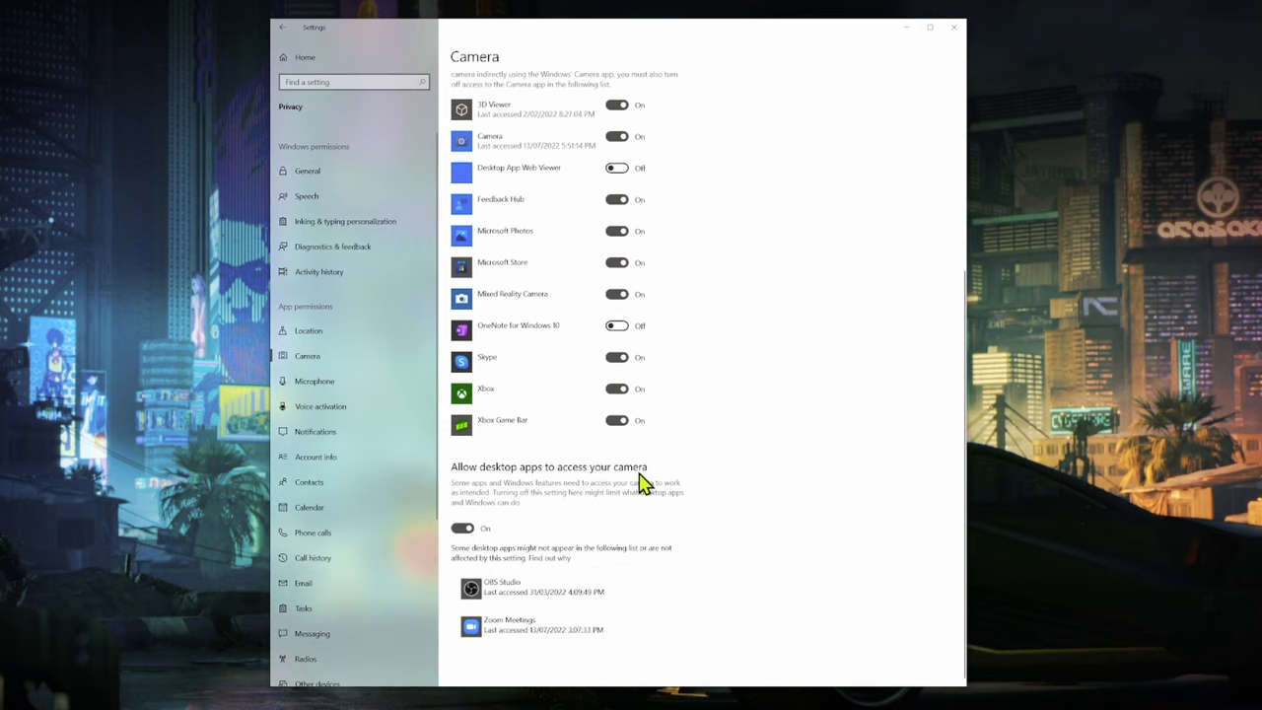
mouse_move(570, 591)
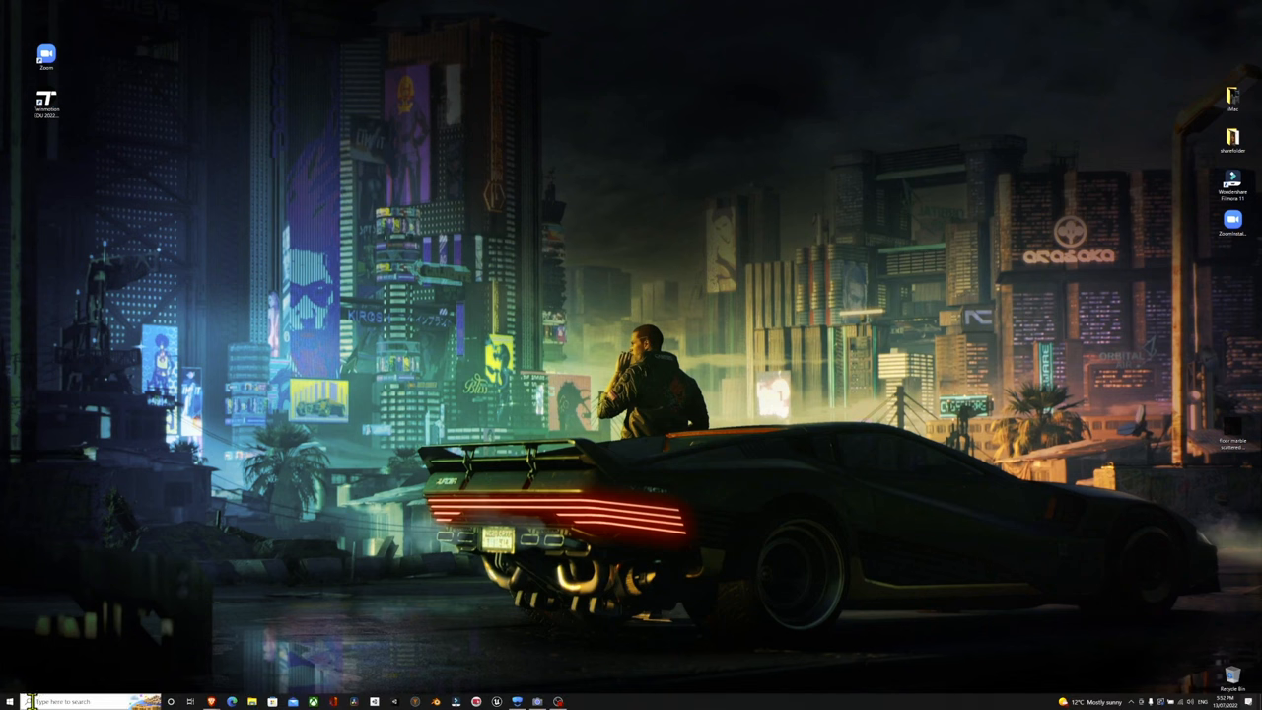
Step: Search Windows for 'cam' to find the Camera app
click(11, 701)
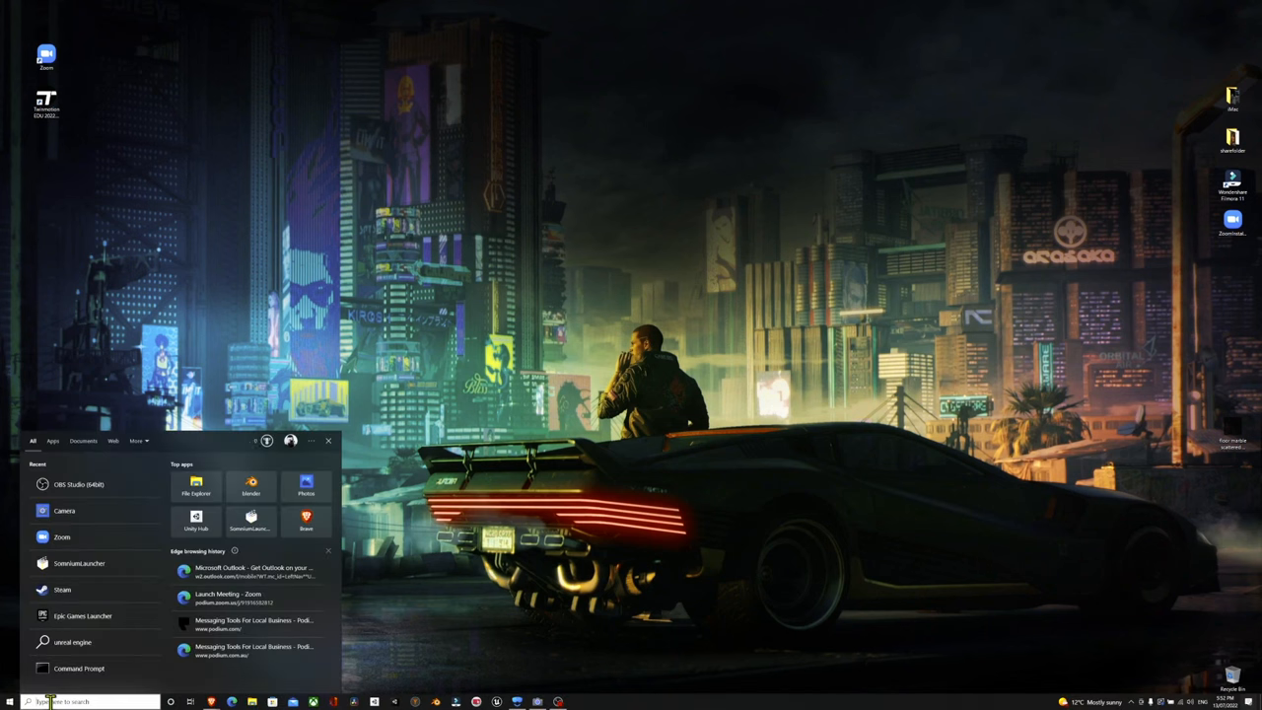
text(ca)
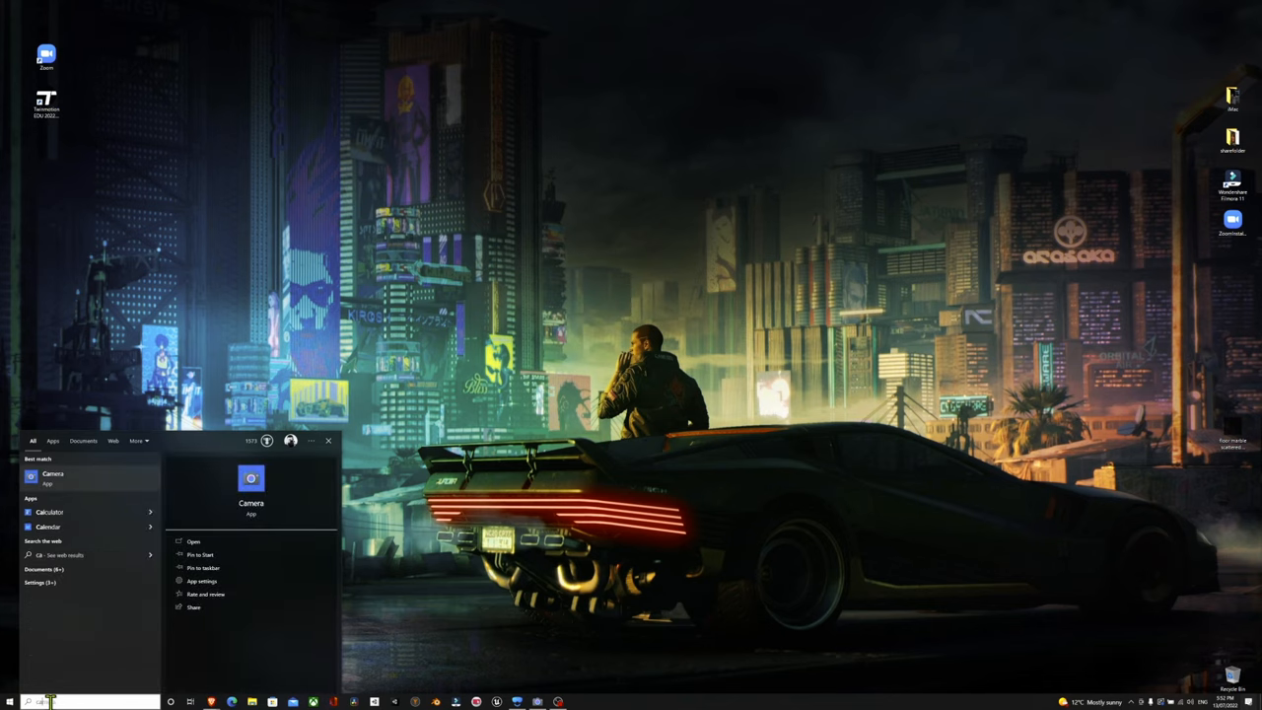
text(cam)
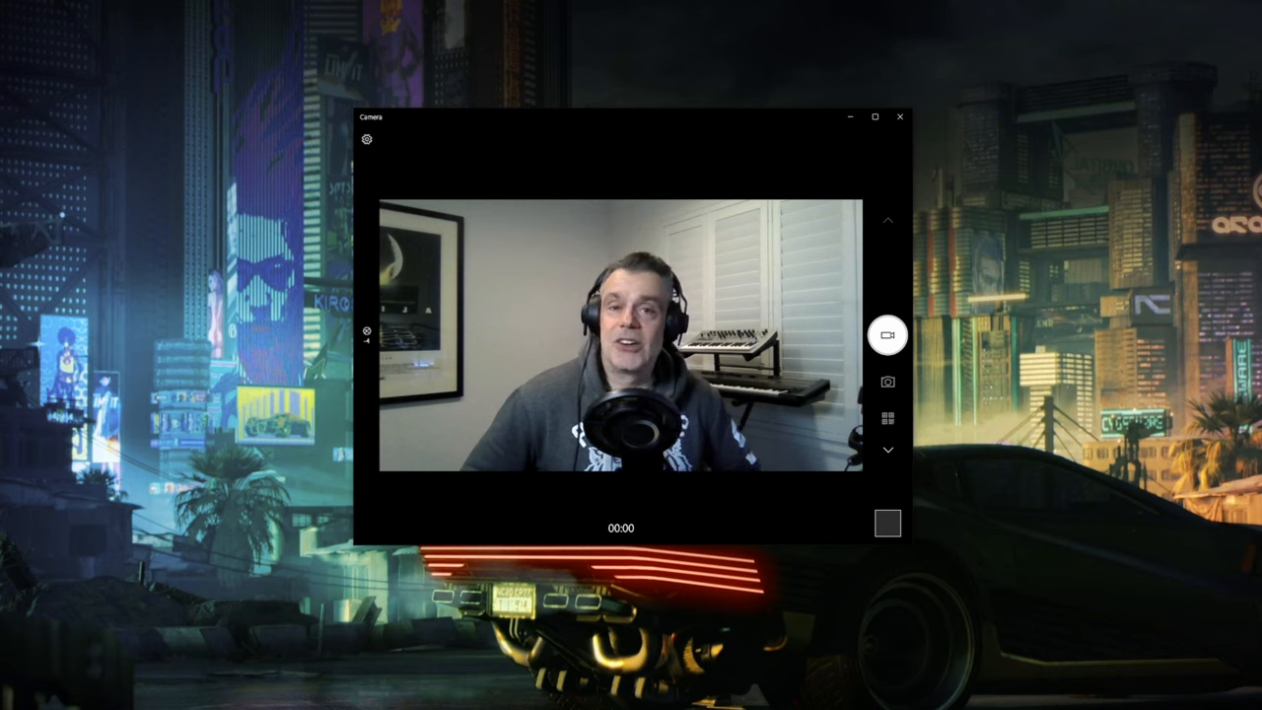
Step: Launch Camera from the search results to see the live webcam preview
click(886, 335)
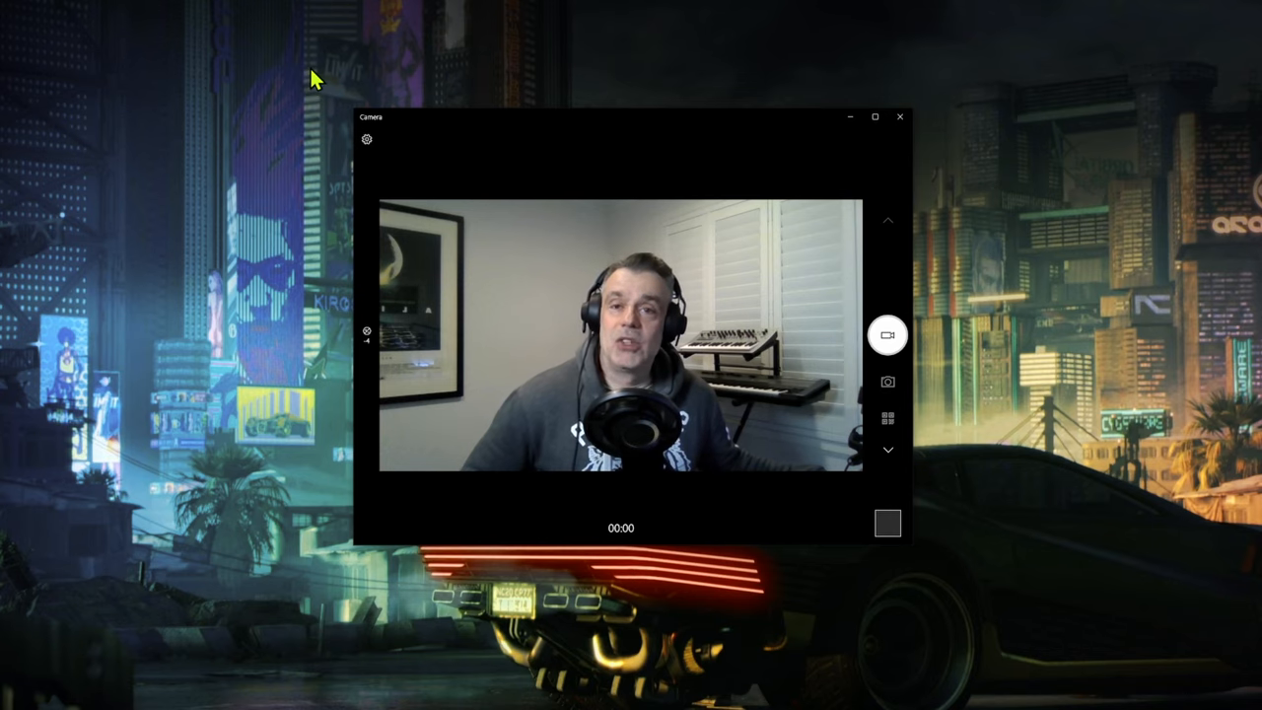
mouse_move(922, 136)
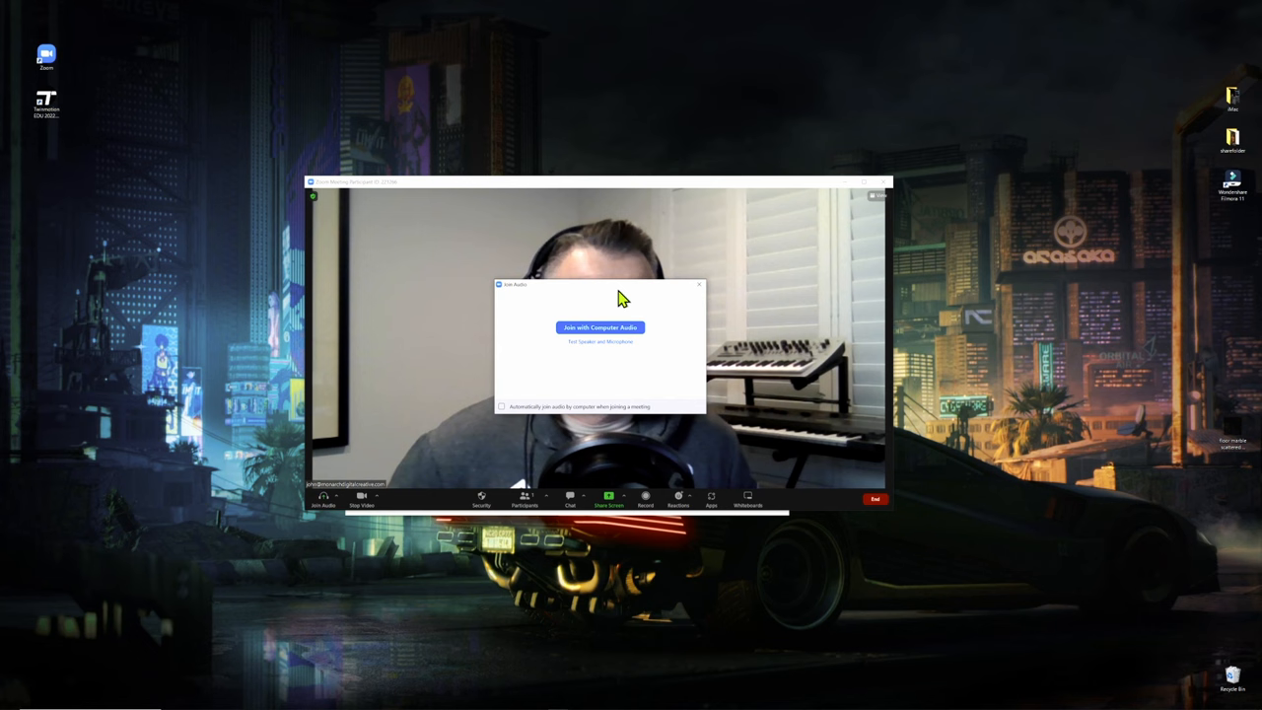
mouse_move(365, 438)
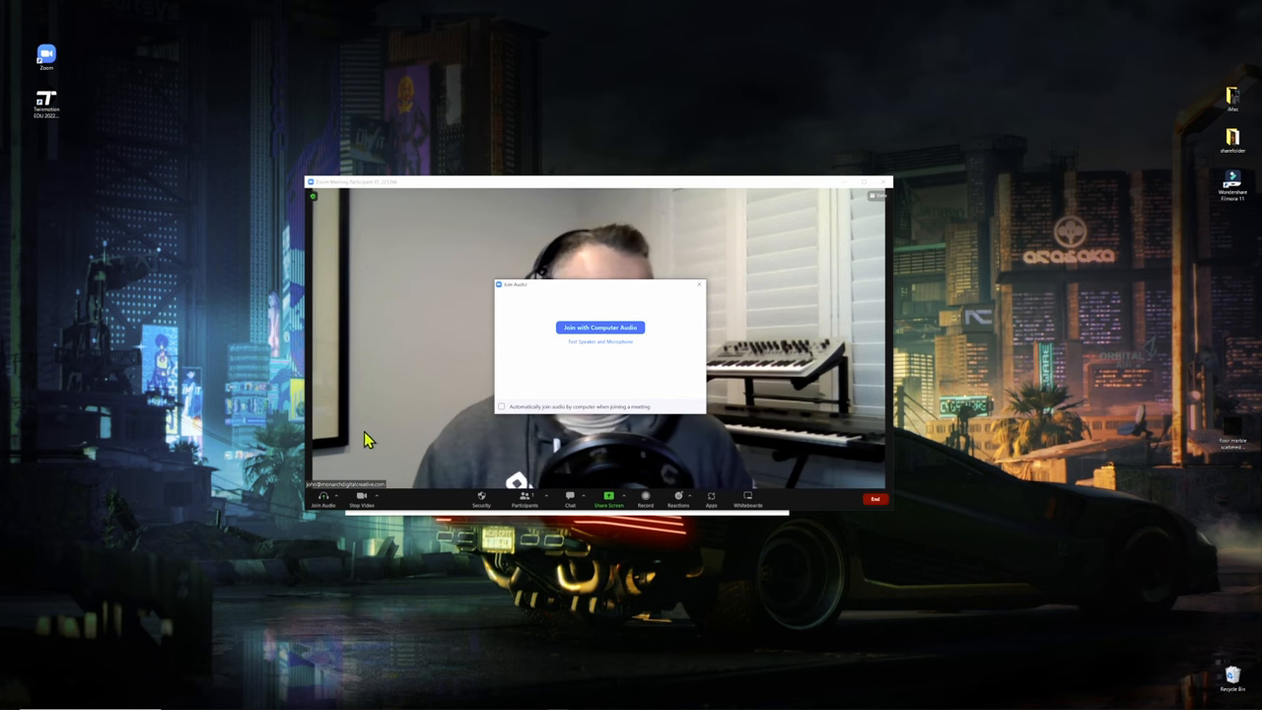
Step: Join the Zoom meeting with computer audio
click(322, 525)
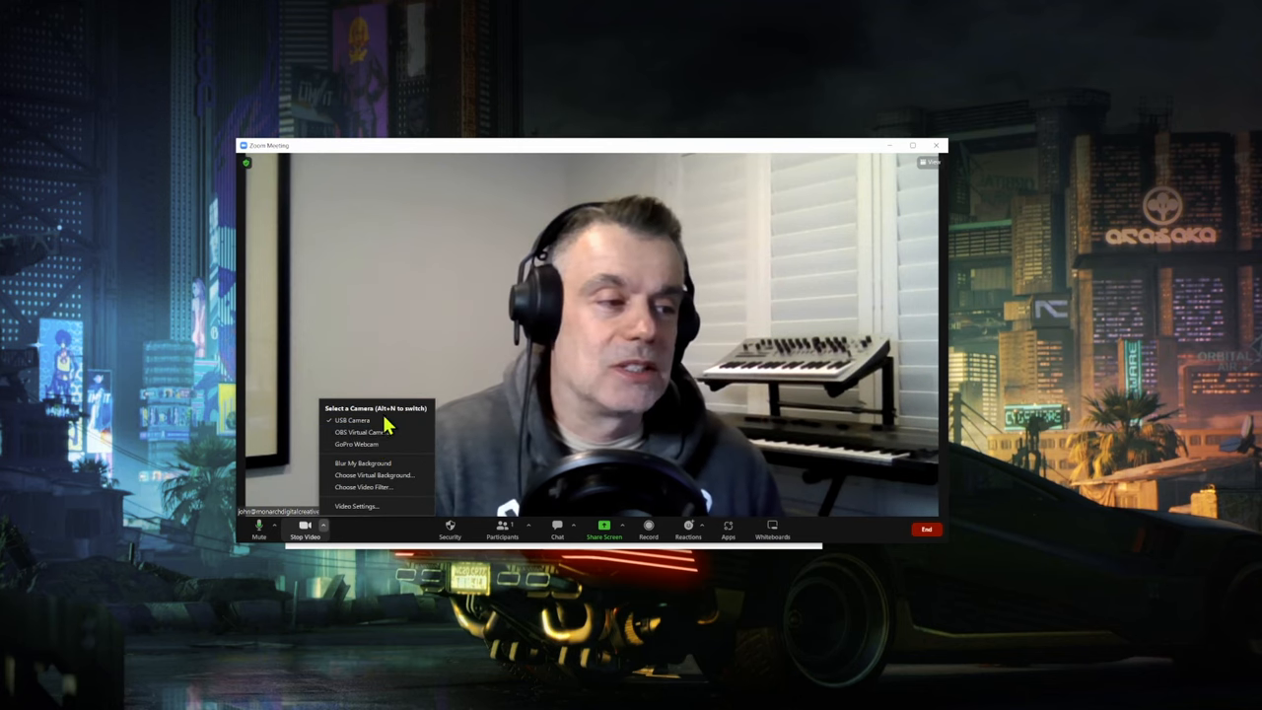
mouse_move(358, 443)
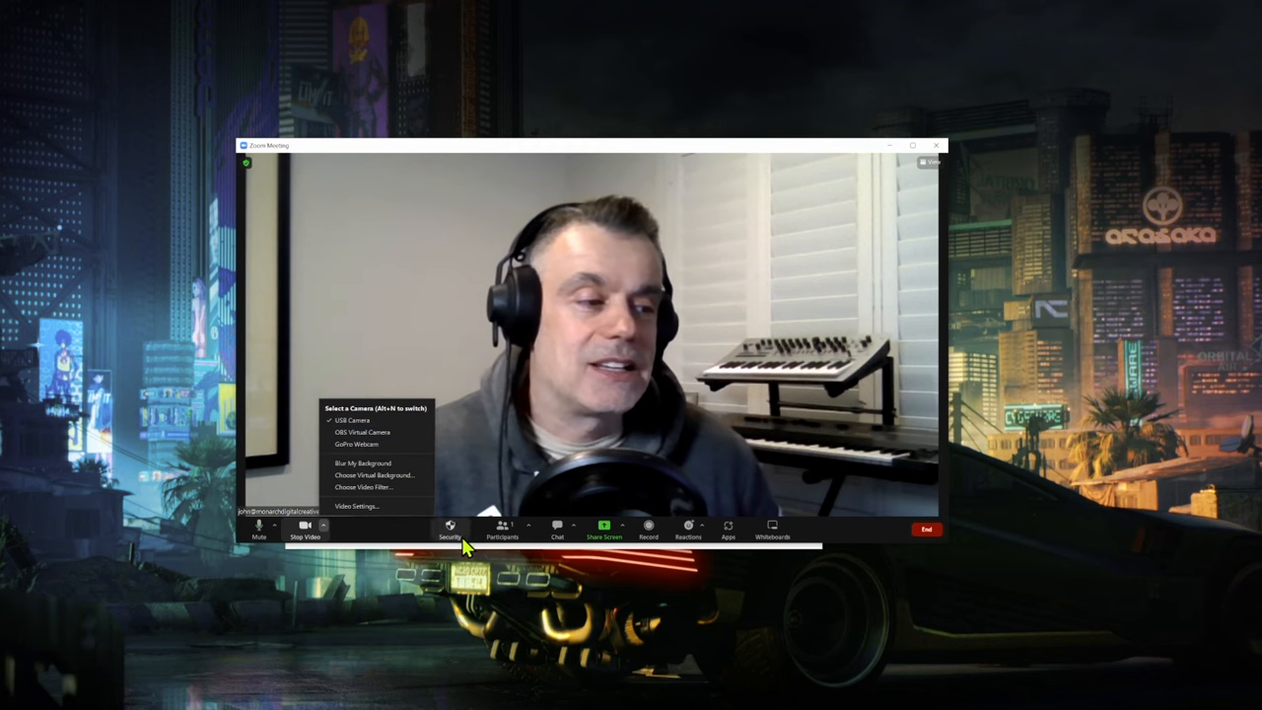
Step: Dismiss Zoom's camera choices list, keeping USB Camera as the video source
click(274, 529)
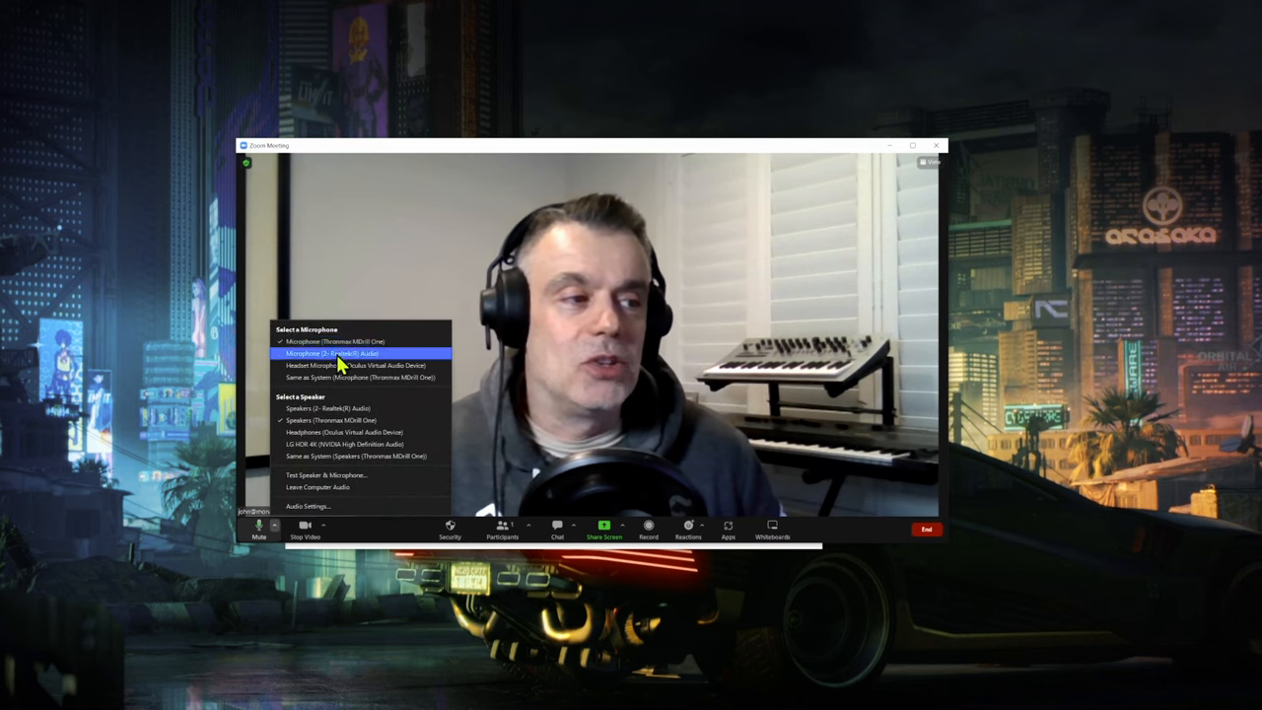
mouse_move(362, 376)
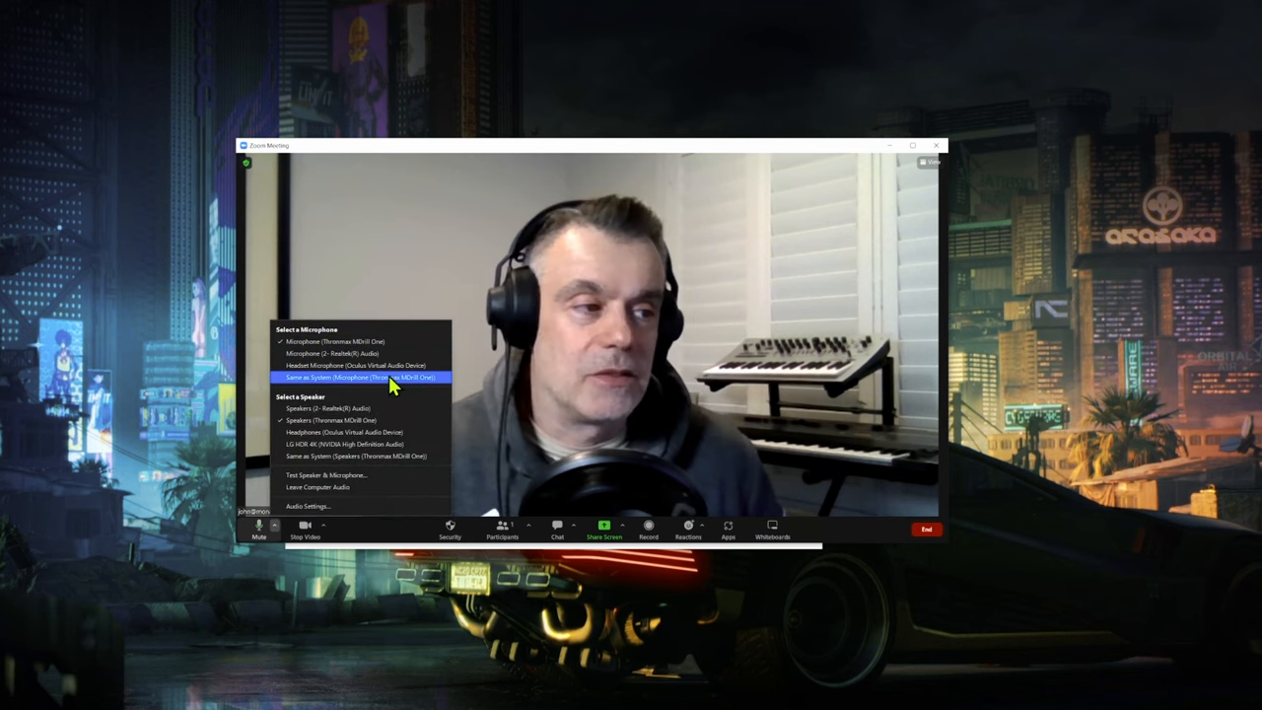